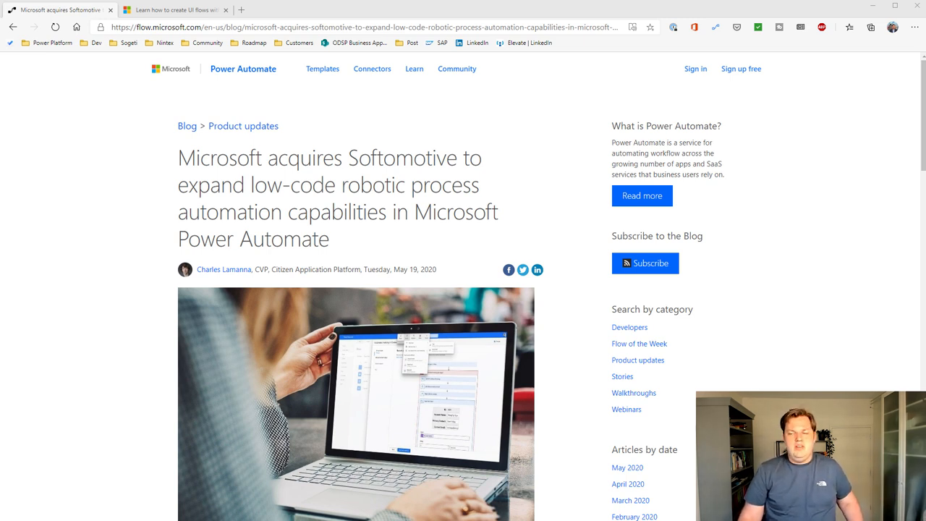
Step: Scroll the Softomotive acquisition post down to 'Get started with WinAutomation today'
scroll("down", 3)
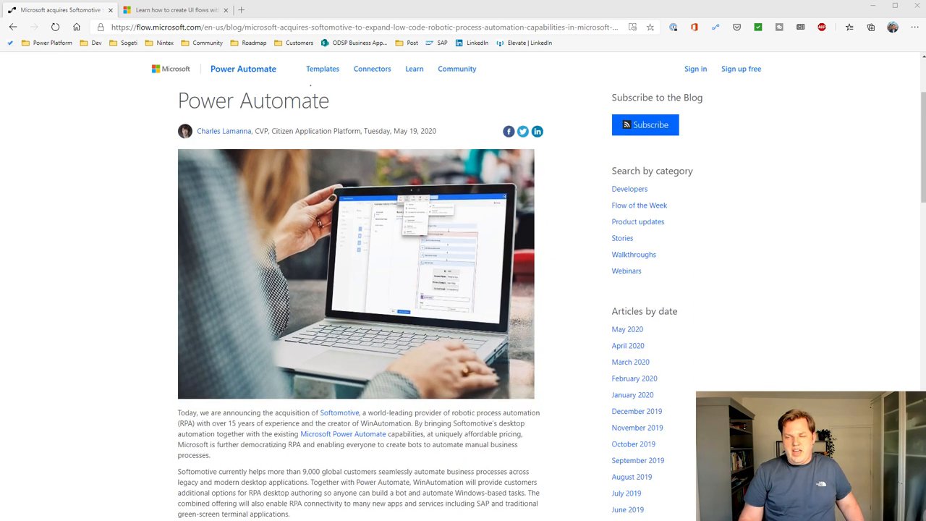
scroll("down", 3)
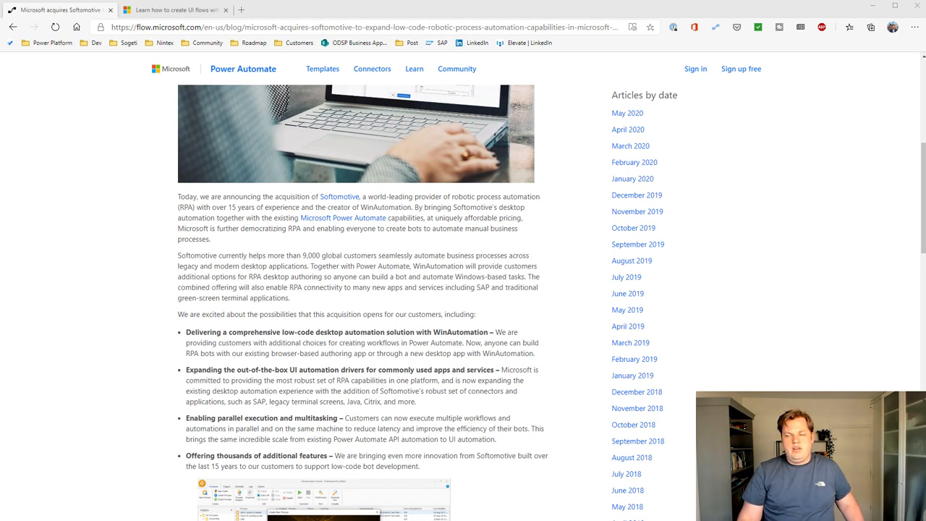
scroll("down", 3)
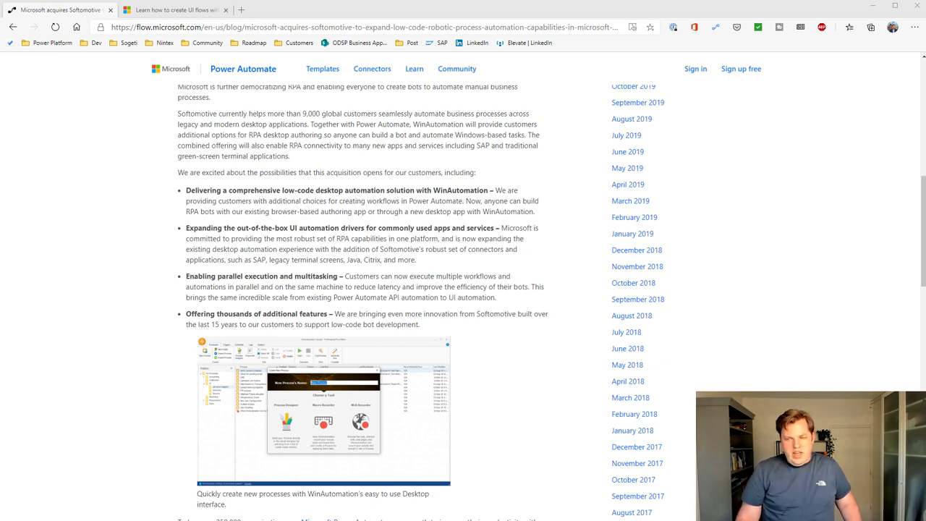
scroll("down", 3)
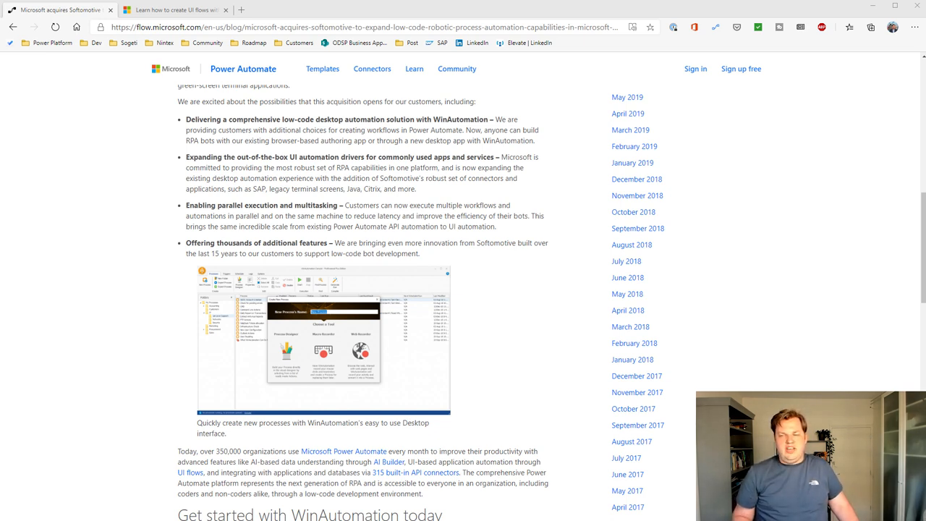
scroll("down", 3)
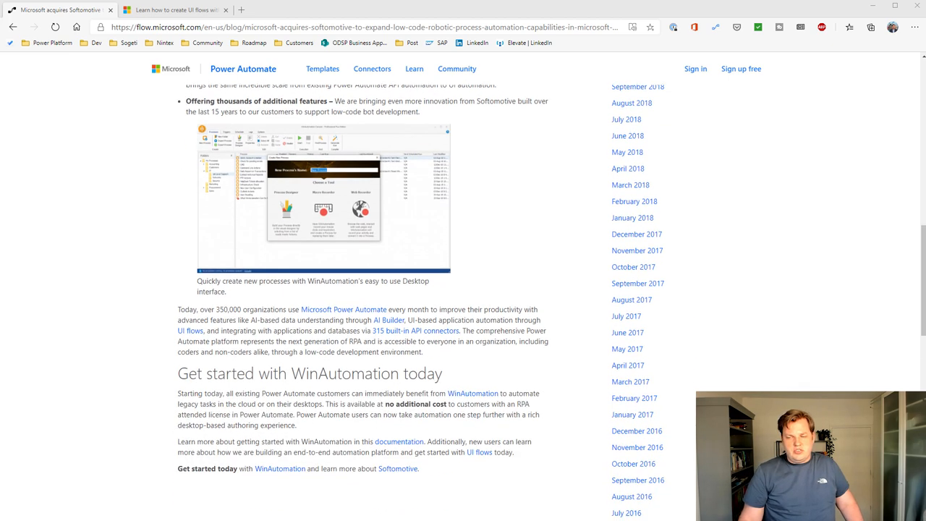
scroll("down", 3)
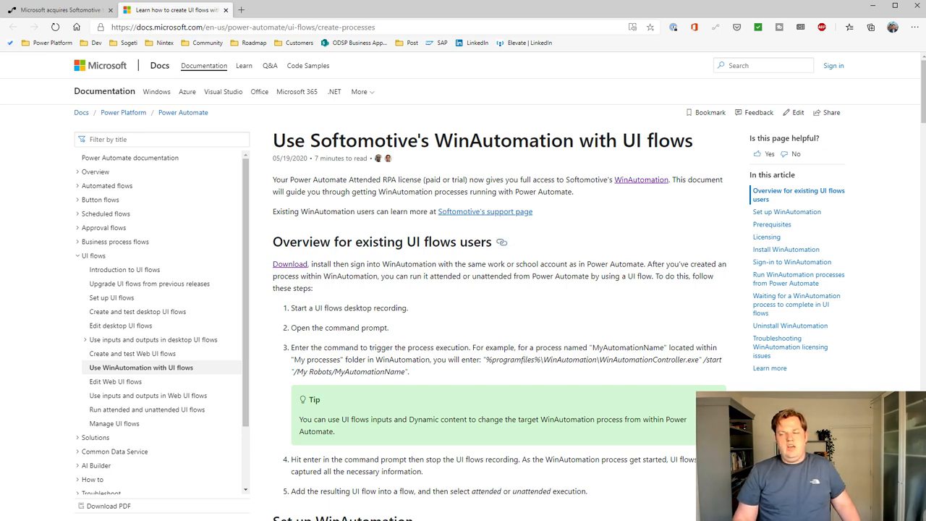
Step: Scroll the UI flows article to 'Overview for existing UI flows users'
scroll("down", 3)
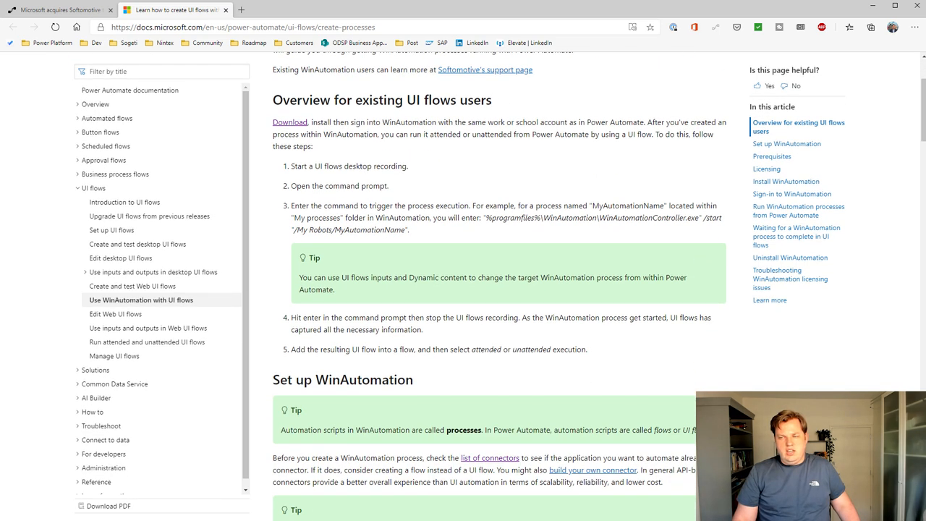
mouse_move(463, 100)
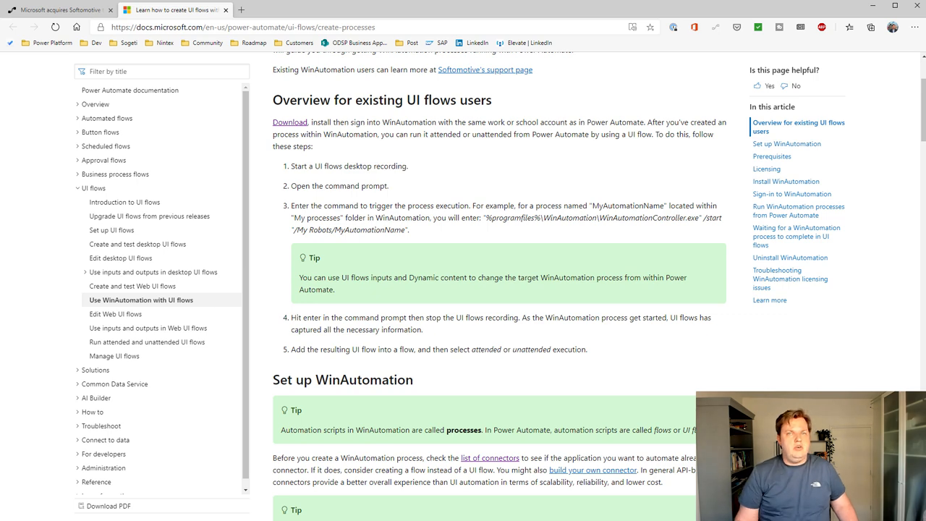
Step: Scroll through Set up, Prerequisites, Licensing, Install and Sign-in to 'Run WinAutomation processes from Power Automate'
scroll("down", 3)
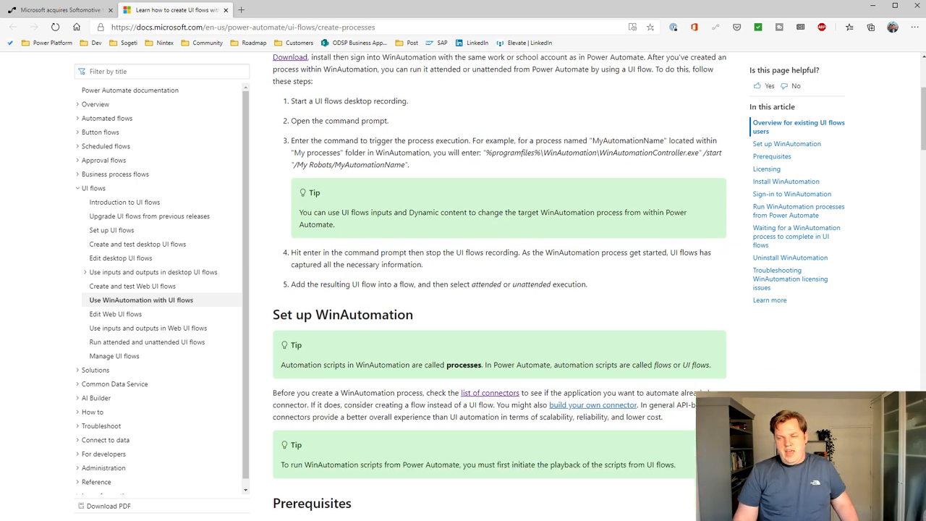
scroll("down", 3)
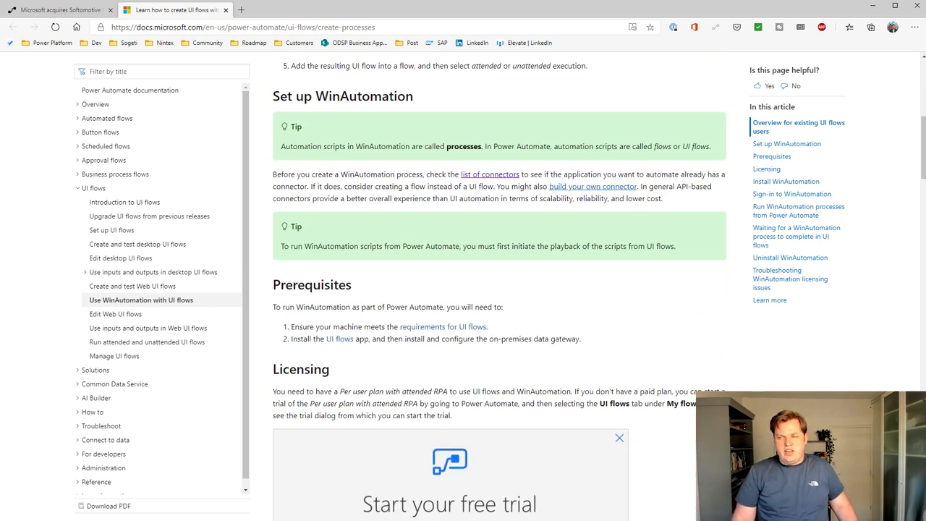
scroll("down", 3)
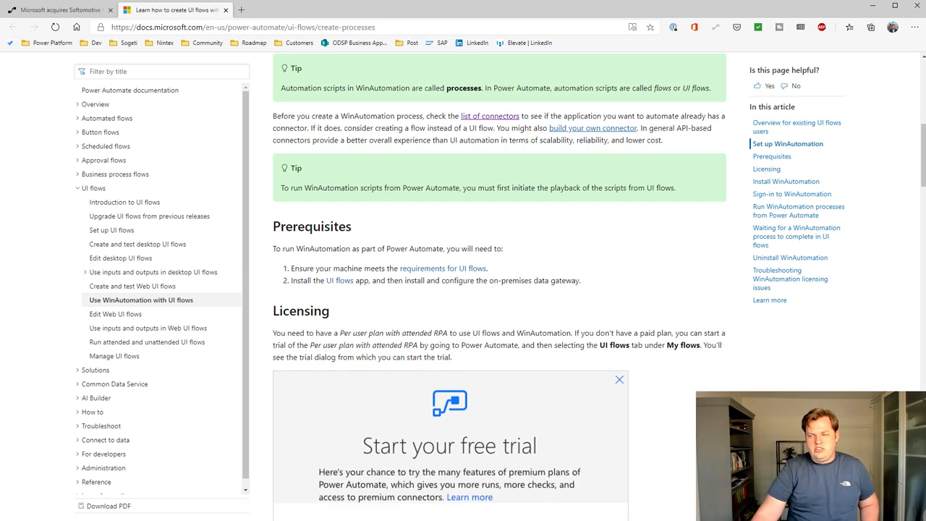
scroll("down", 3)
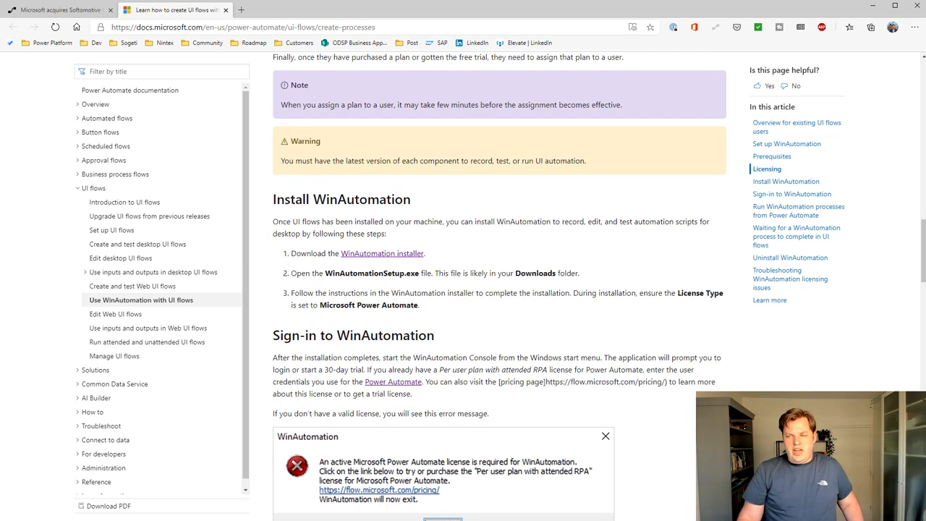
scroll("down", 3)
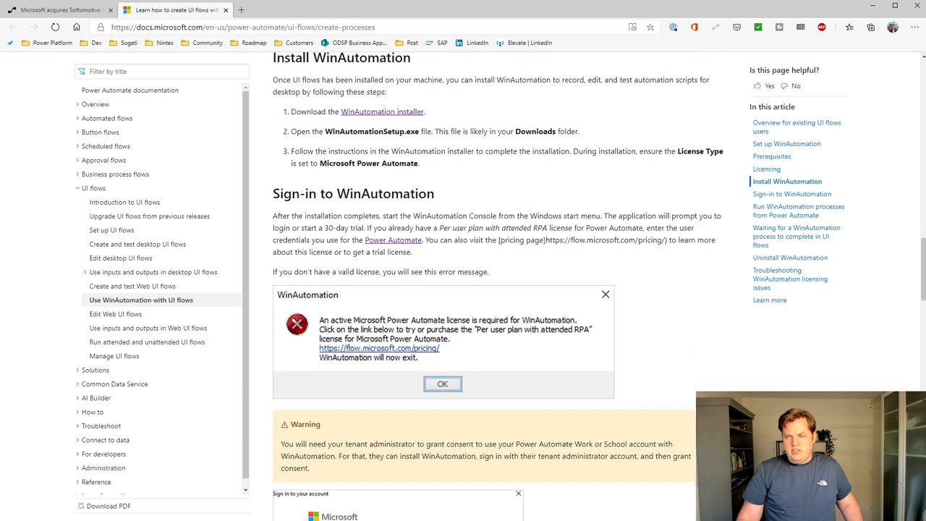
scroll("down", 3)
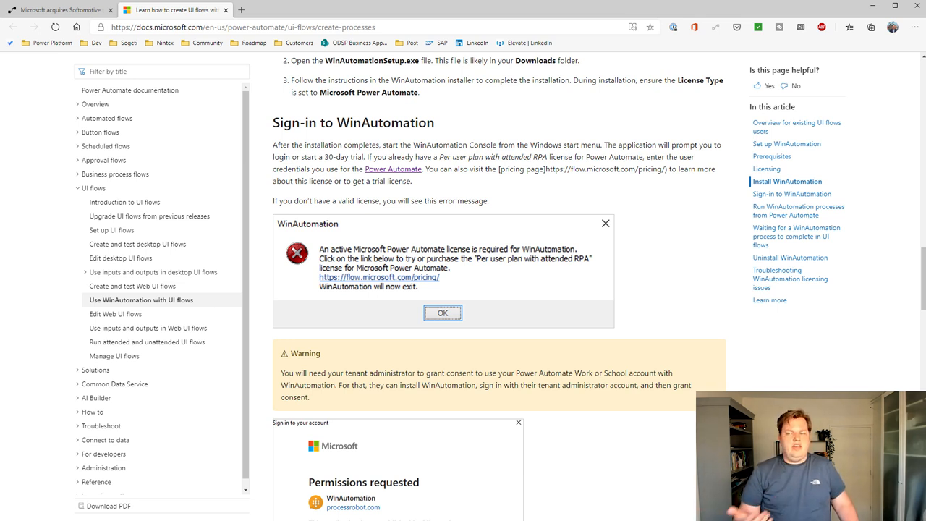
scroll("down", 3)
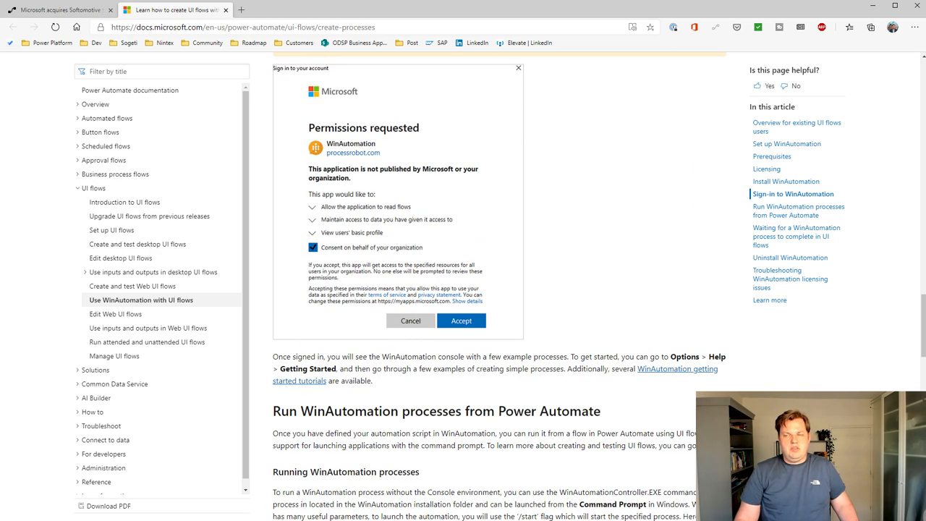
scroll("down", 3)
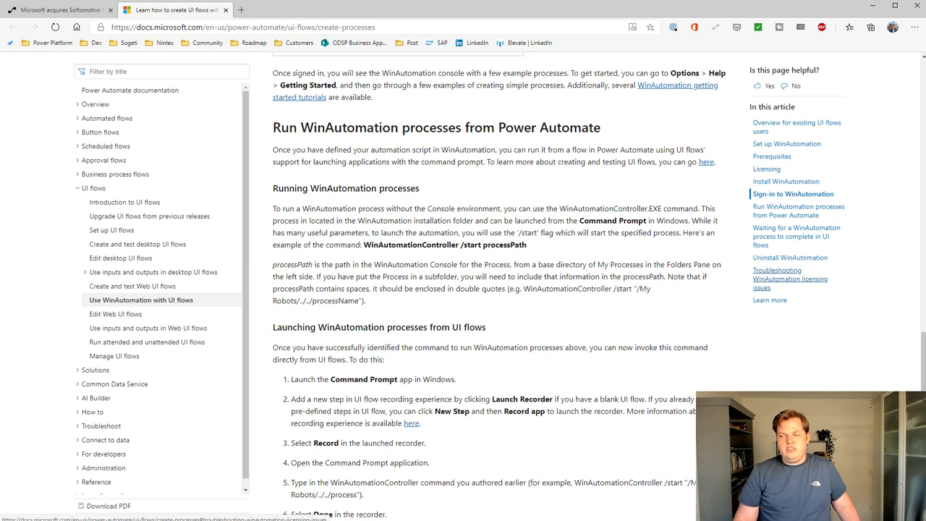
Step: Jump to 'Troubleshooting WinAutomation licensing issues' and select text in the section heading area
left_click(790, 275)
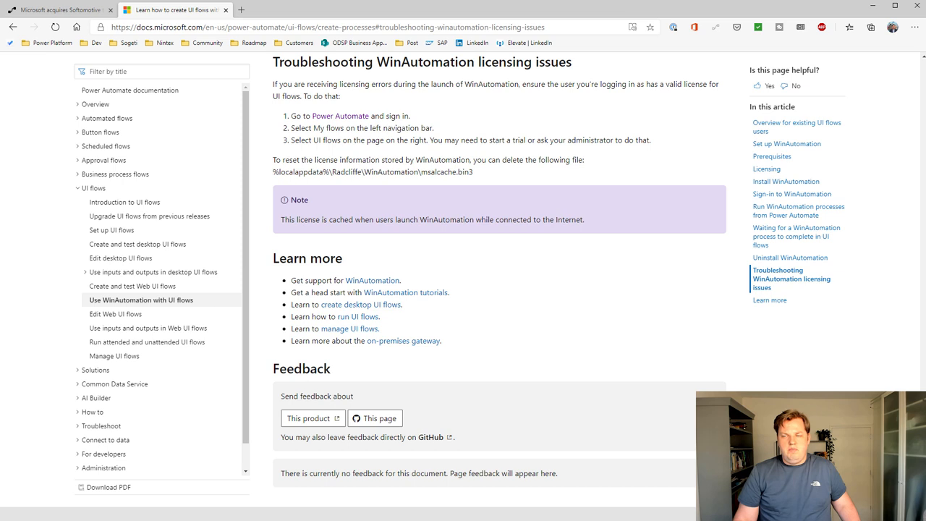
left_click_drag(272, 159, 475, 172)
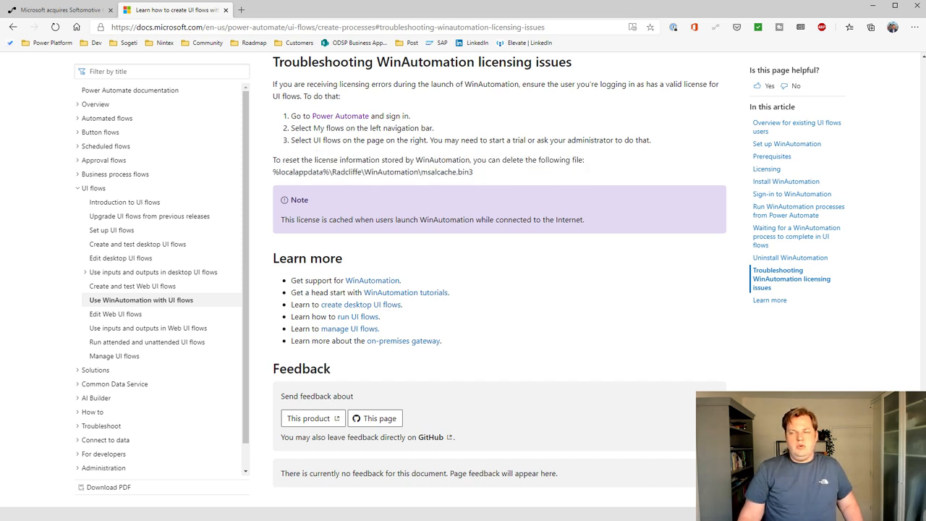
left_click_drag(272, 171, 473, 171)
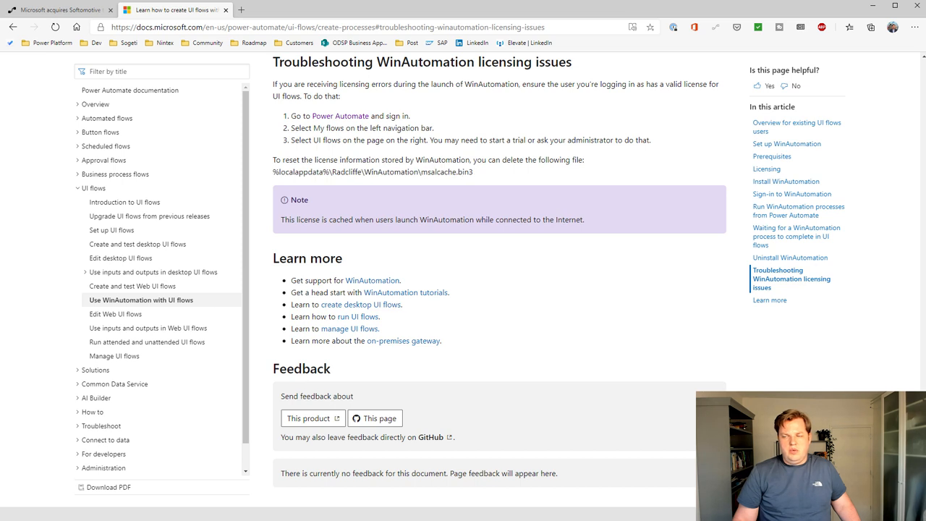
double_click(390, 172)
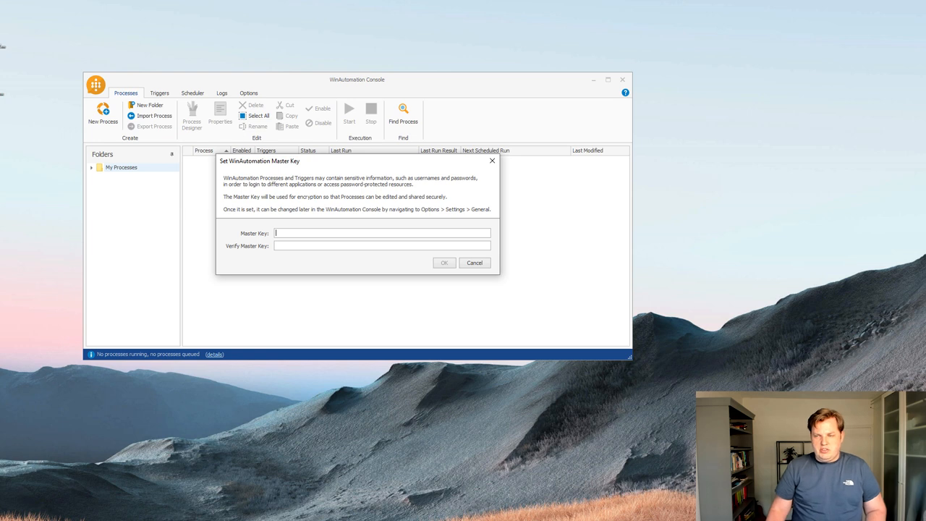
Step: Enter and verify the master key, then confirm the Set WinAutomation Master Key dialog
type("*")
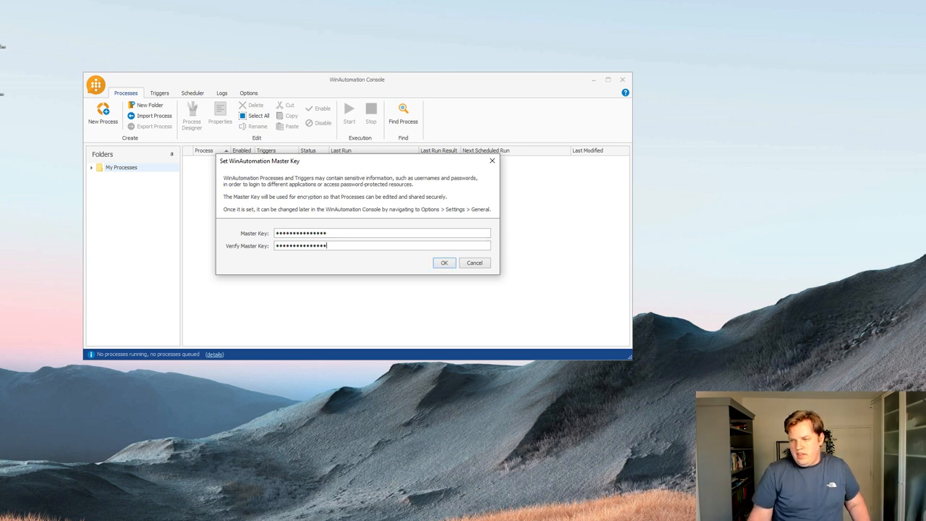
left_click(442, 262)
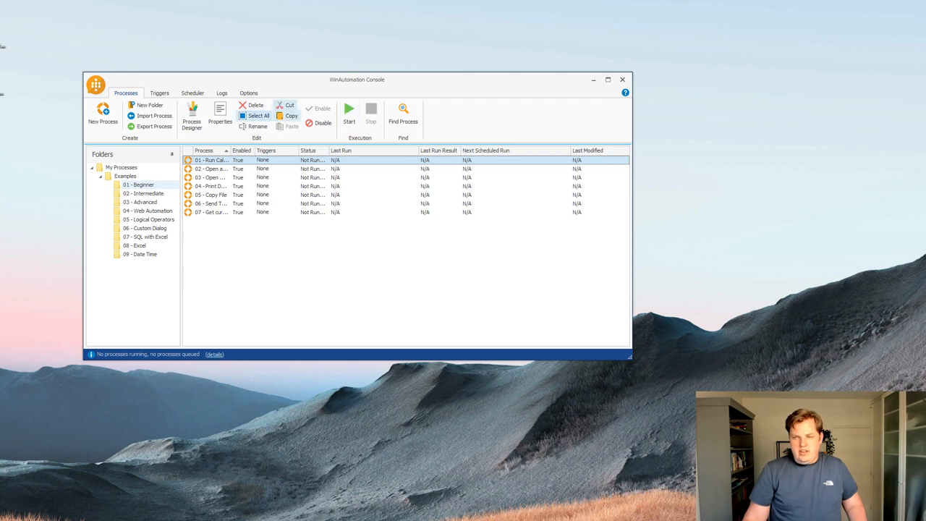
mouse_move(101, 119)
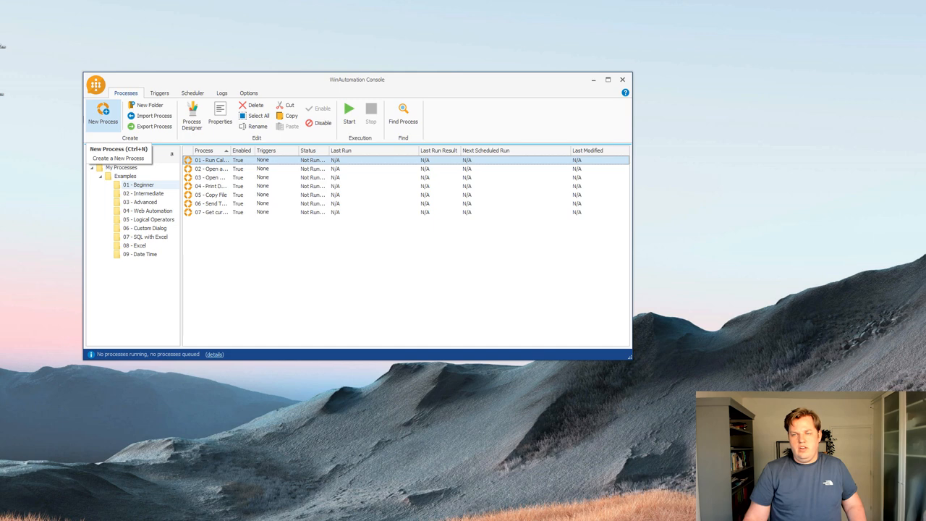
Step: Start a New Process from the Processes ribbon to bring up Create New Process
left_click(101, 116)
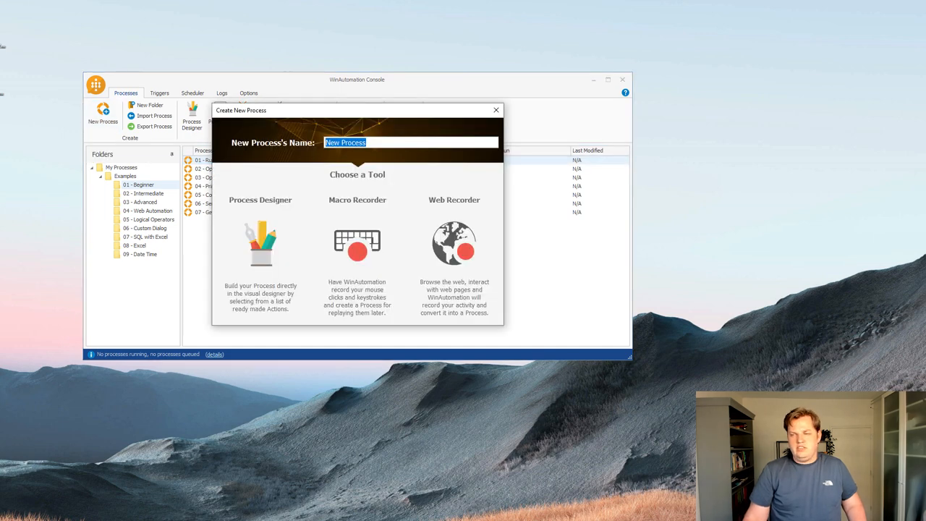